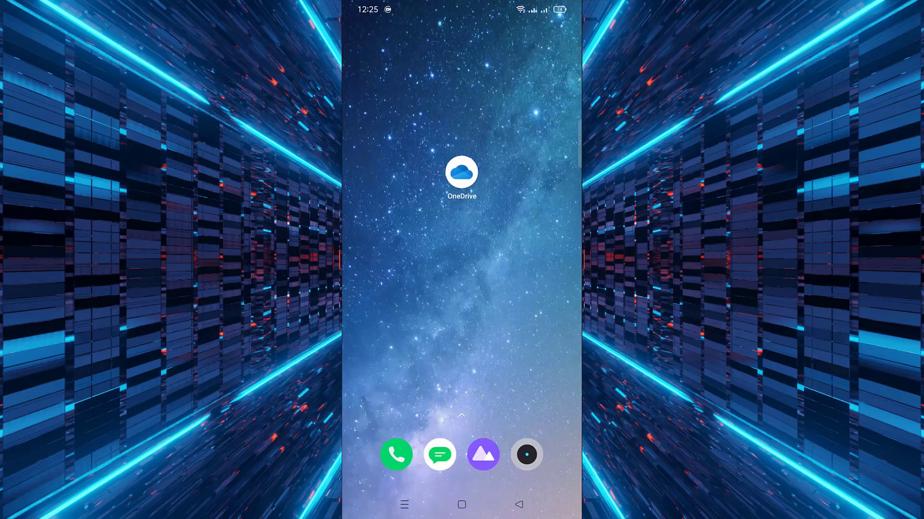
# Launch OneDrive from the home screen to view My files.
pyautogui.click(462, 174)
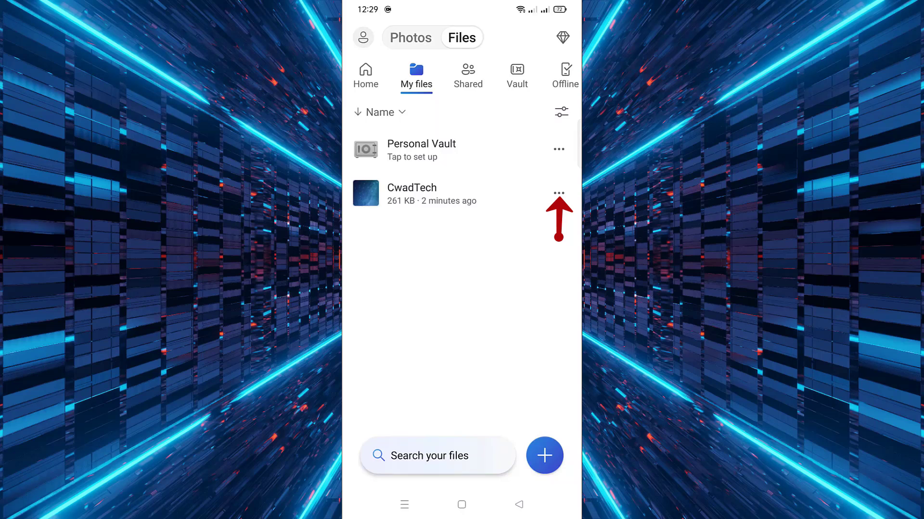
# Start downloading the CwadTech file from its actions menu.
pyautogui.click(557, 190)
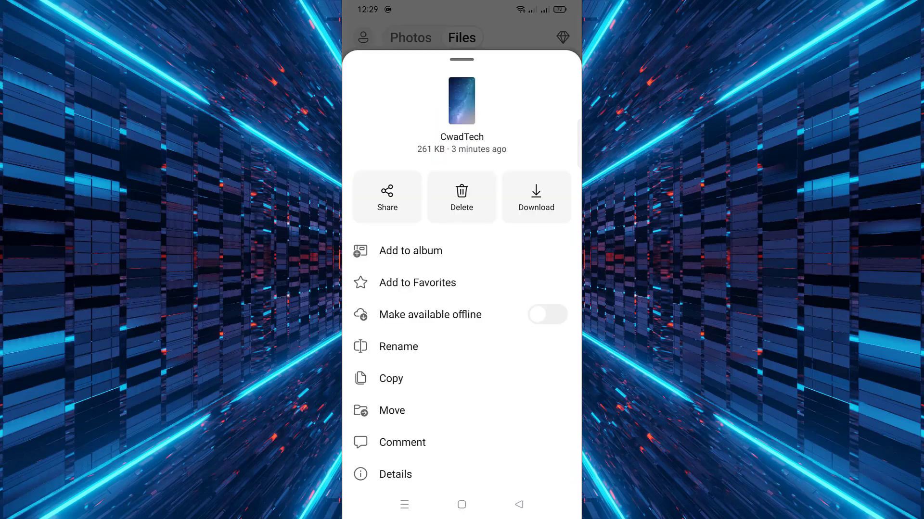
pyautogui.click(536, 196)
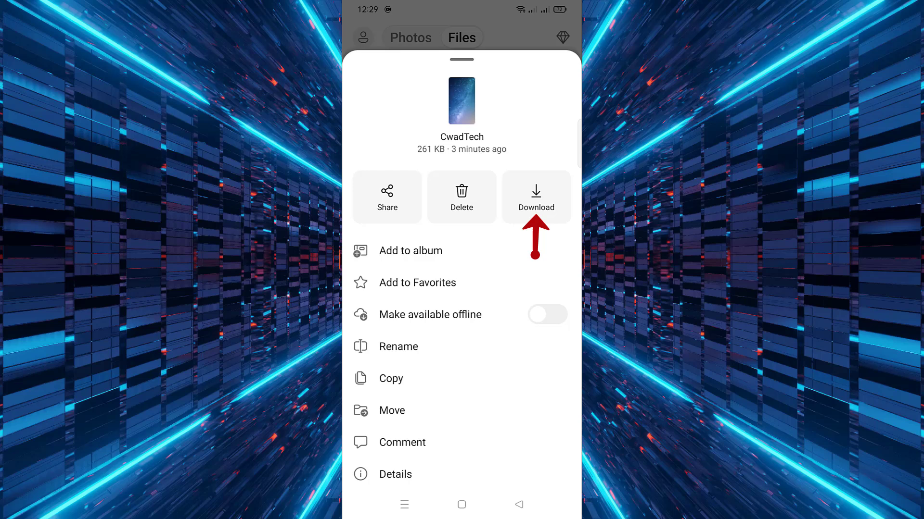
pyautogui.click(536, 197)
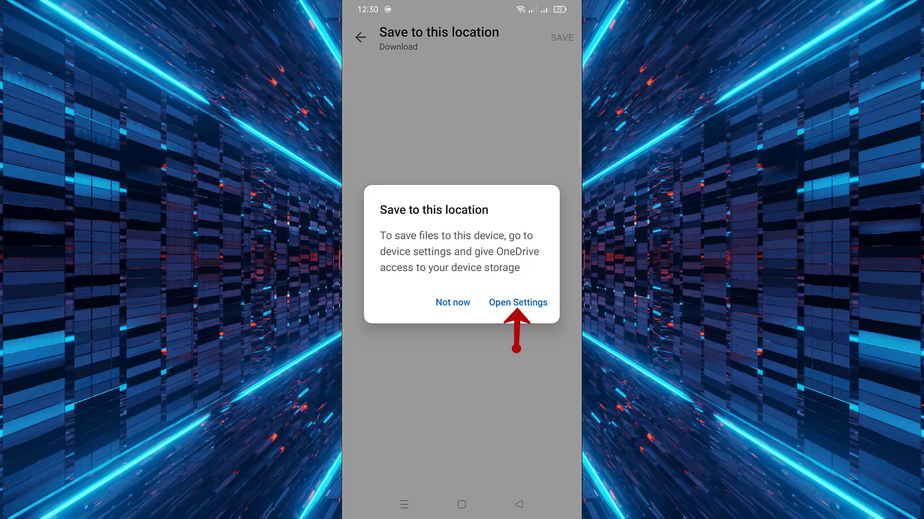
# Allow OneDrive the Storage permission in Android Settings.
pyautogui.click(517, 302)
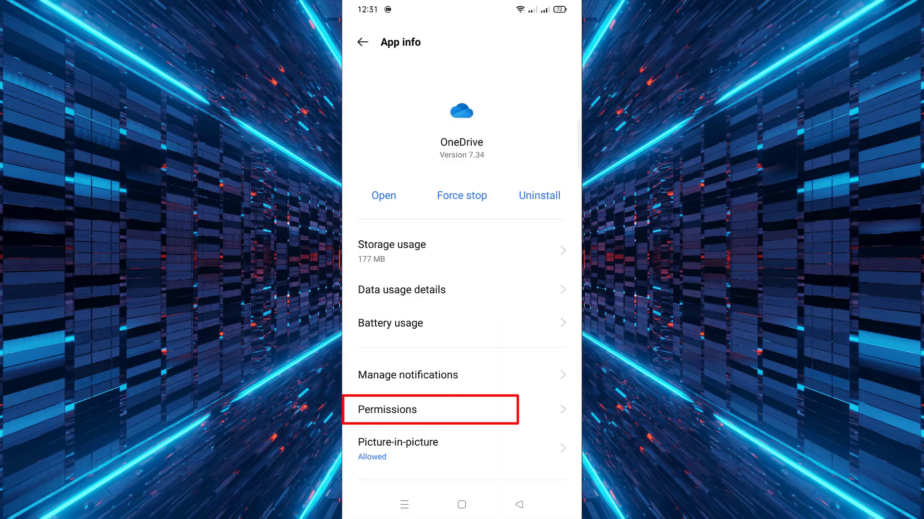
pyautogui.click(430, 409)
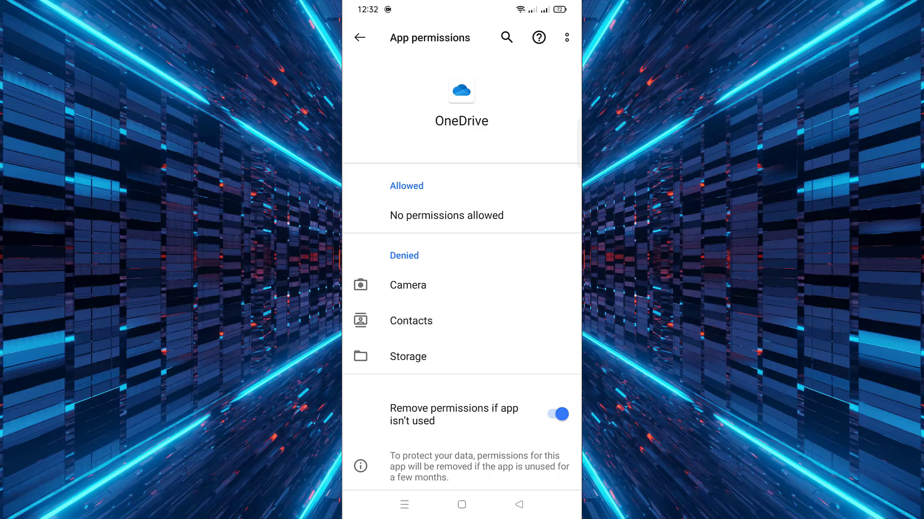
pyautogui.click(407, 356)
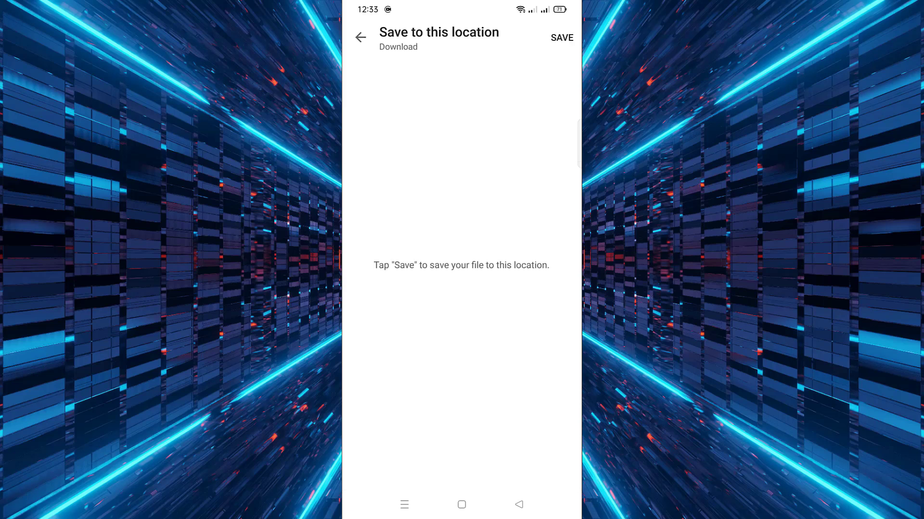
# Confirm saving CwadTech into the Download folder.
pyautogui.click(560, 37)
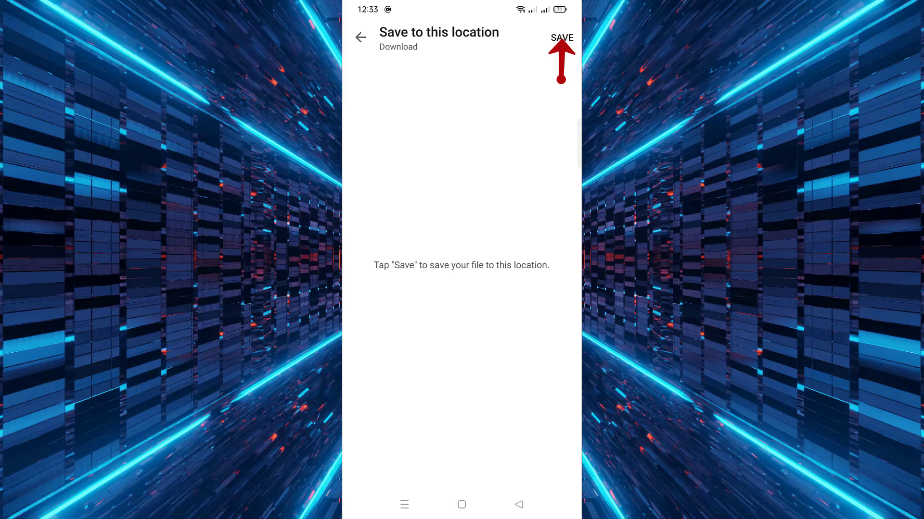
pyautogui.click(560, 37)
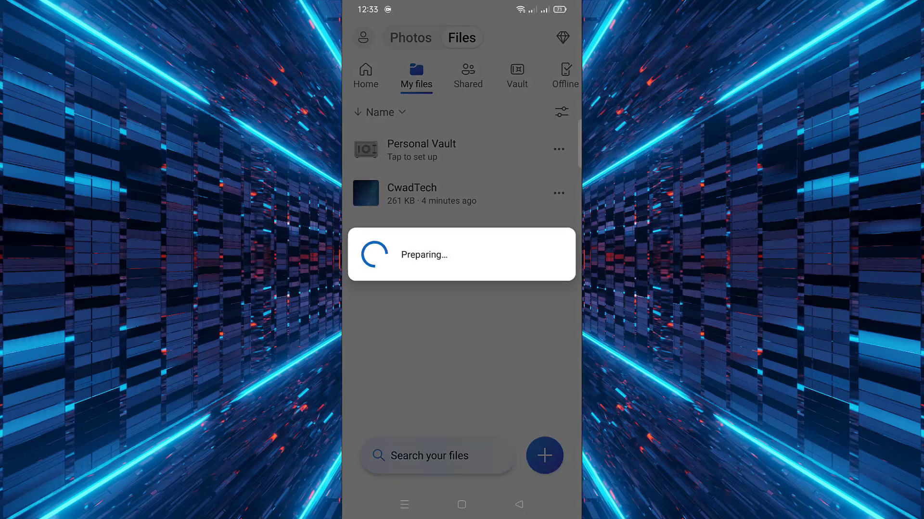